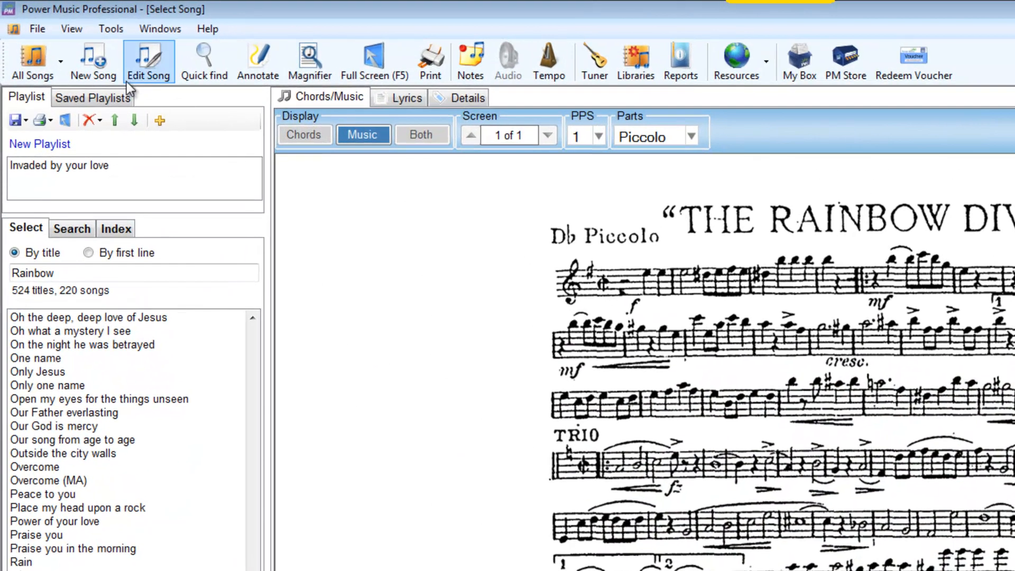
Step: Switch The Rainbow Division March through its Flute and Oboes parts to the Bassoon part
{"action": "left_click", "coordinate": [33, 61]}
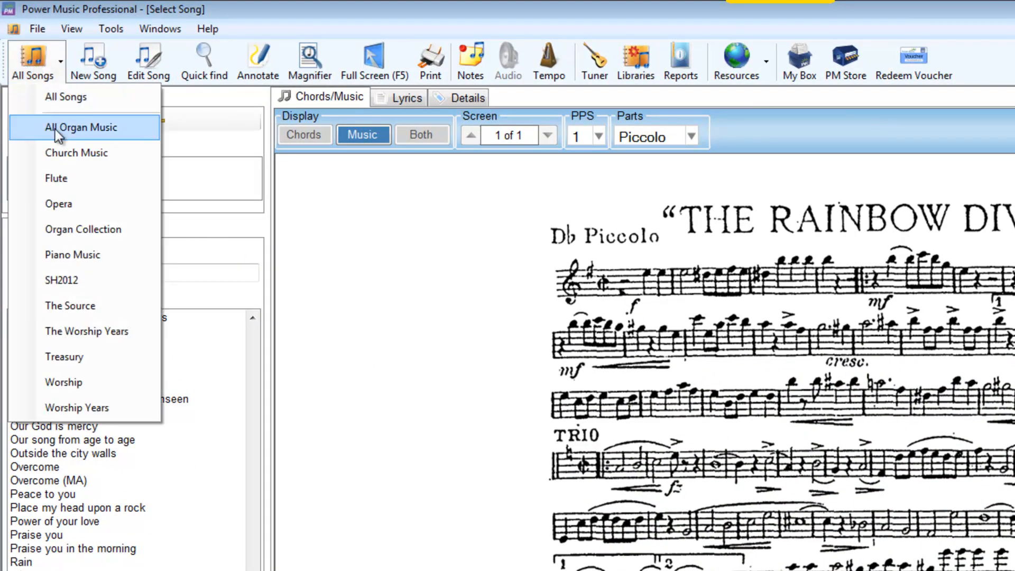
{"action": "mouse_move", "coordinate": [76, 407]}
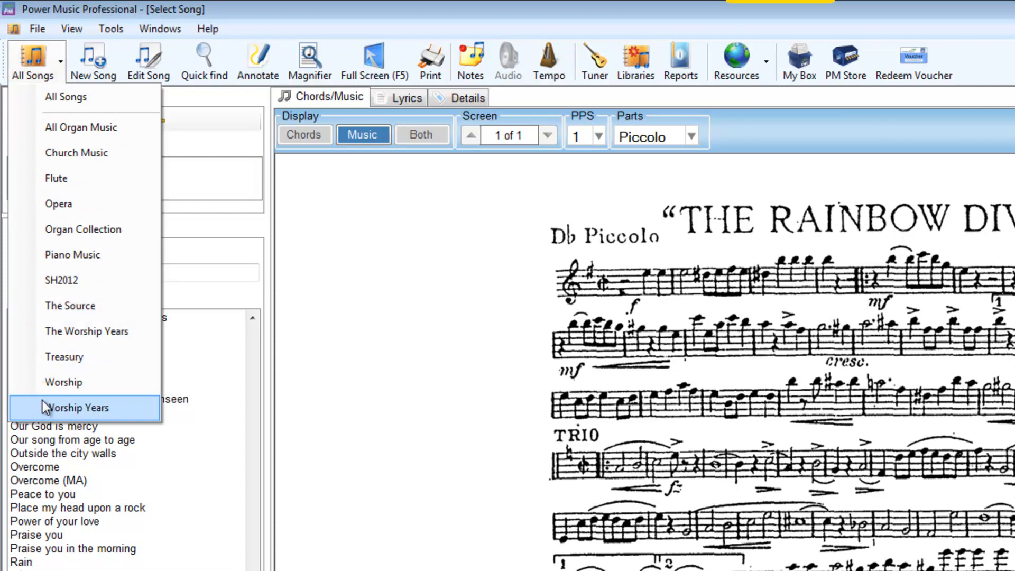
{"action": "mouse_move", "coordinate": [80, 127]}
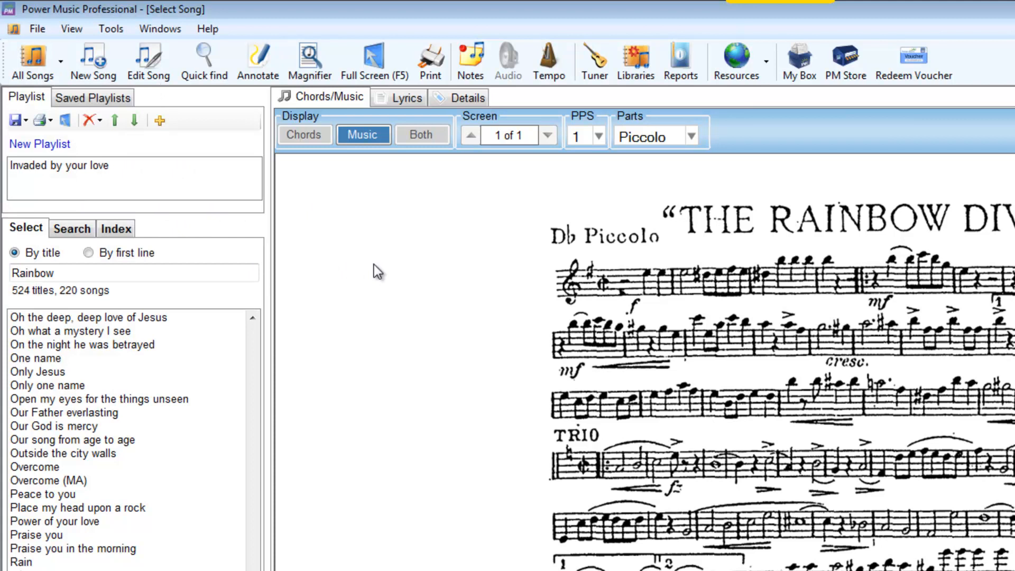
{"action": "mouse_move", "coordinate": [381, 271]}
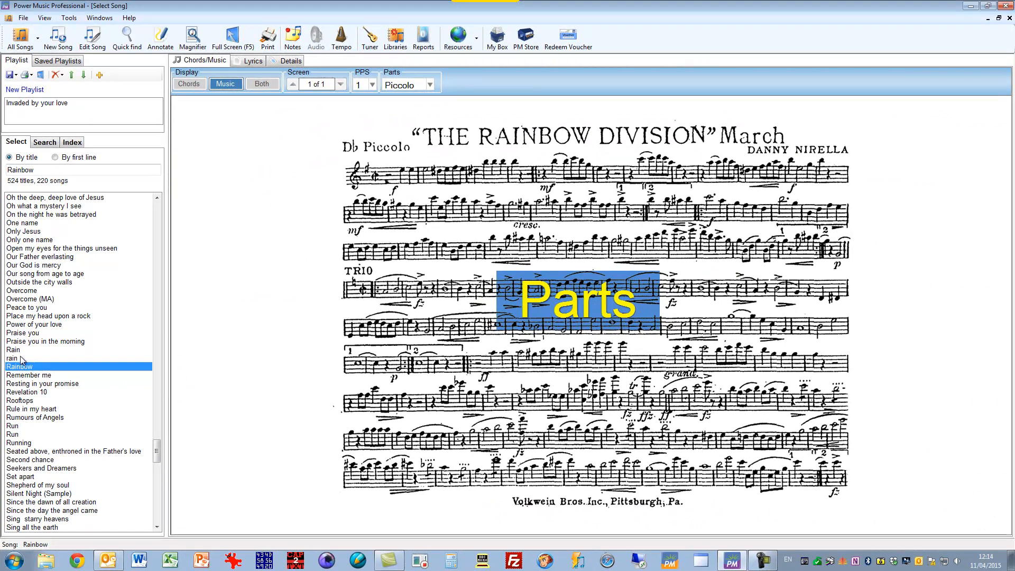
{"action": "left_click", "coordinate": [428, 84]}
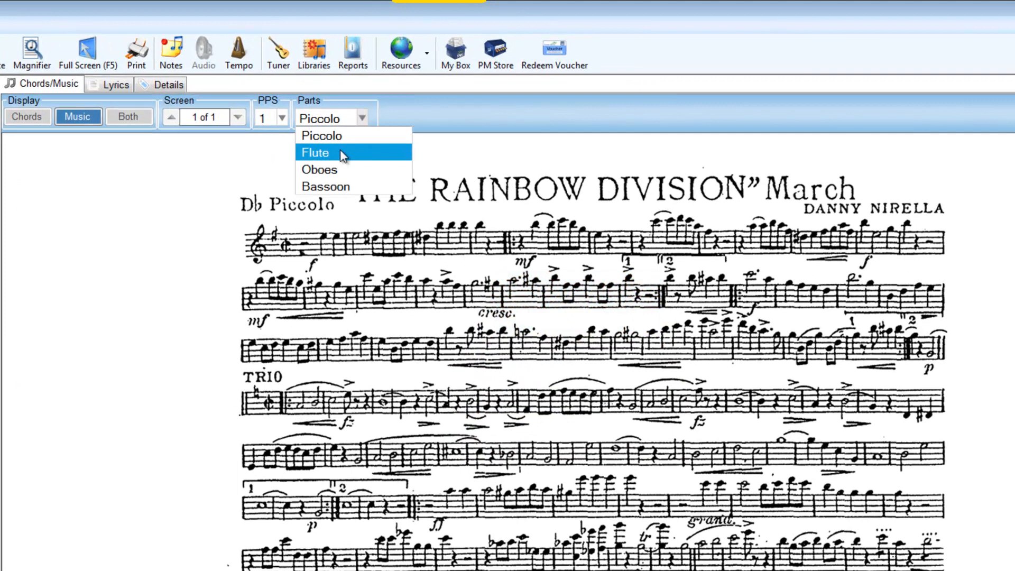
{"action": "left_click", "coordinate": [315, 152]}
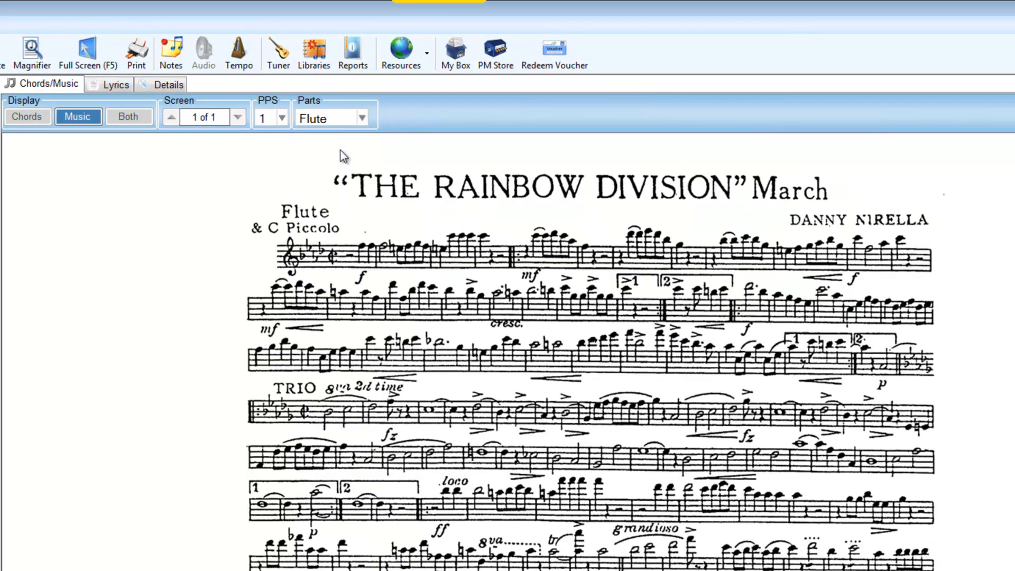
{"action": "left_click", "coordinate": [362, 117]}
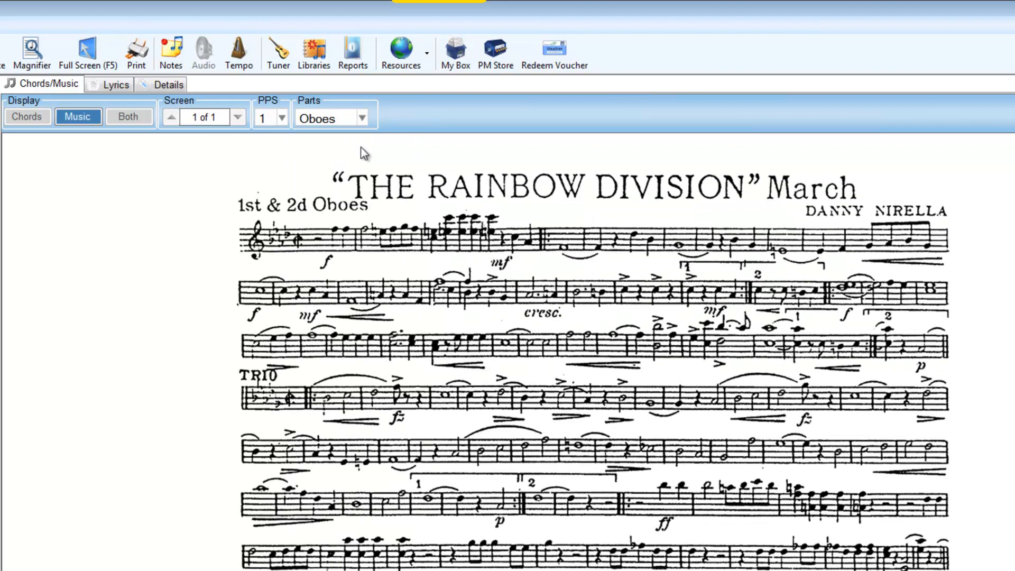
{"action": "left_click", "coordinate": [361, 118]}
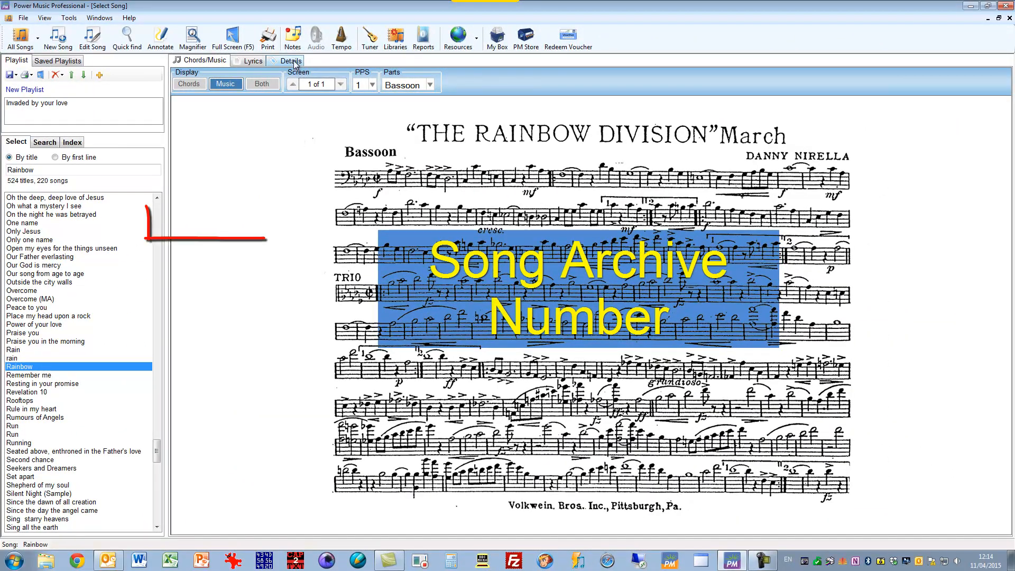
Step: Check the song's archive number B235 in Details and return to the sheet music view
{"action": "left_click", "coordinate": [292, 60]}
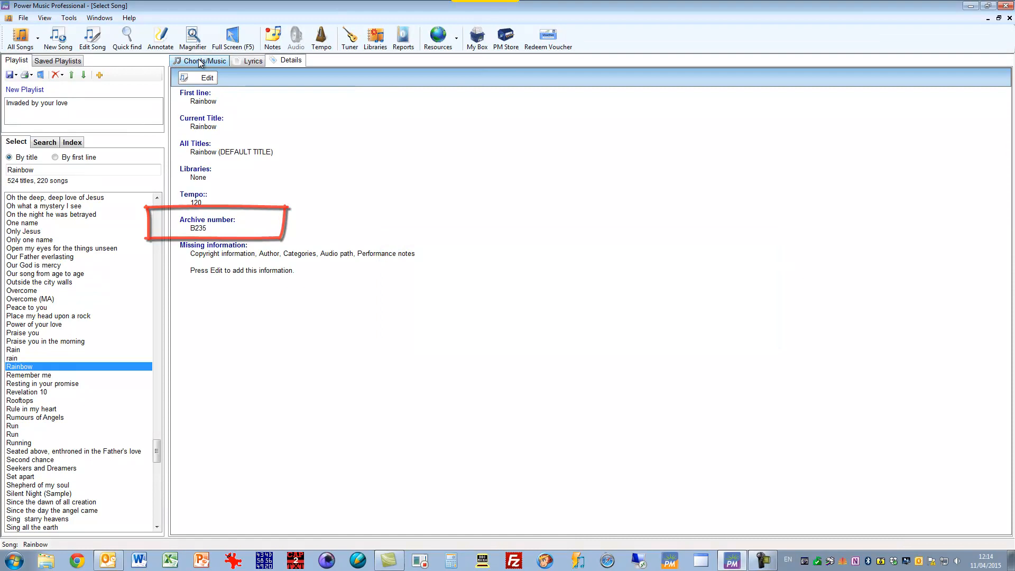
{"action": "left_click", "coordinate": [204, 60]}
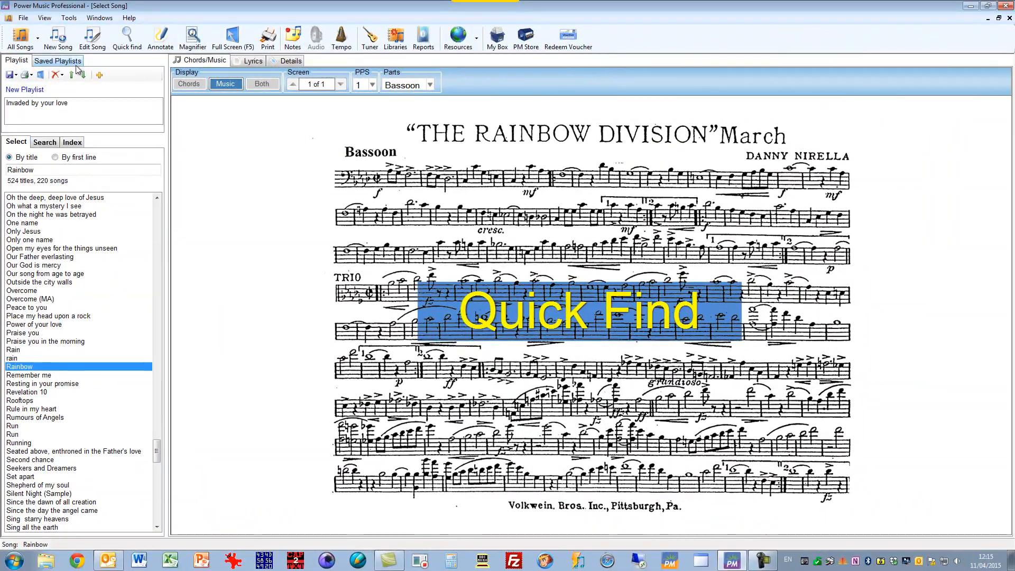
Step: Use Quick Find to search for and show the sheet music for 'Power of your love'
{"action": "left_click", "coordinate": [127, 38]}
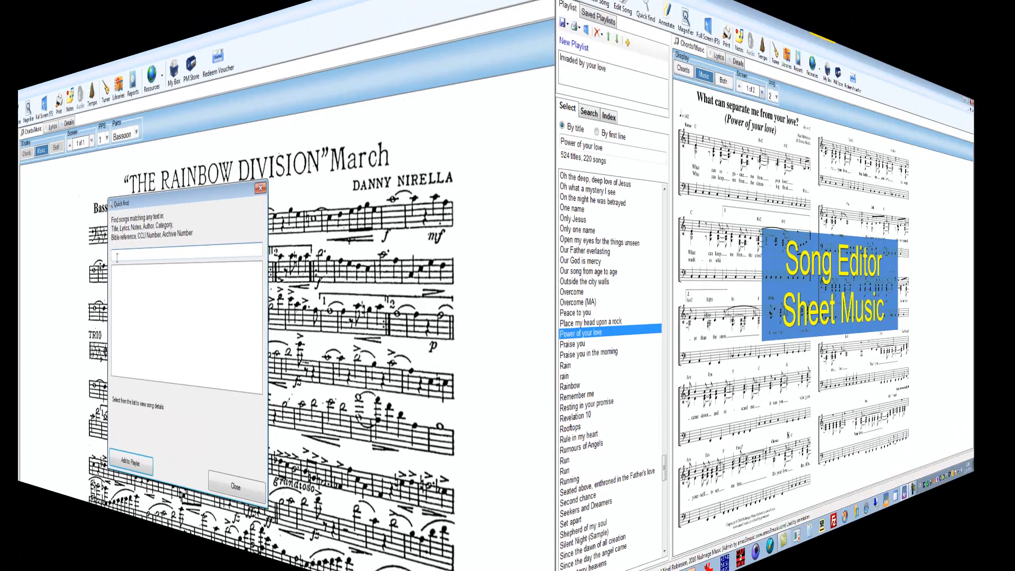
{"action": "left_click", "coordinate": [235, 485]}
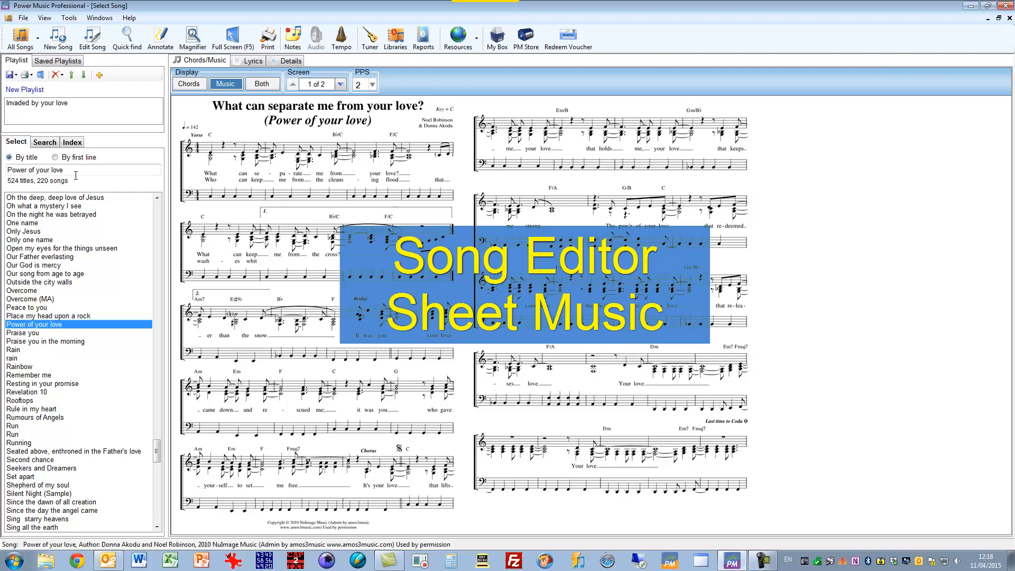
Step: Open 'Power of your love' in the Sheet Music Editor on its sheet music page
{"action": "left_click", "coordinate": [91, 37]}
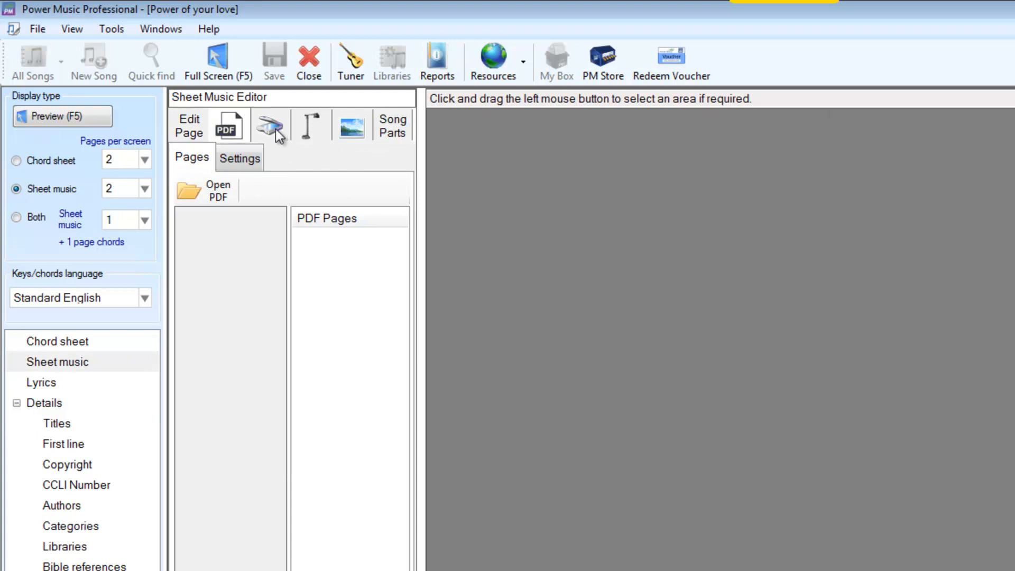
Step: Show the scanner import options with CanoScan LiDE 25, grayscale and 150 DPI
{"action": "left_click", "coordinate": [269, 125]}
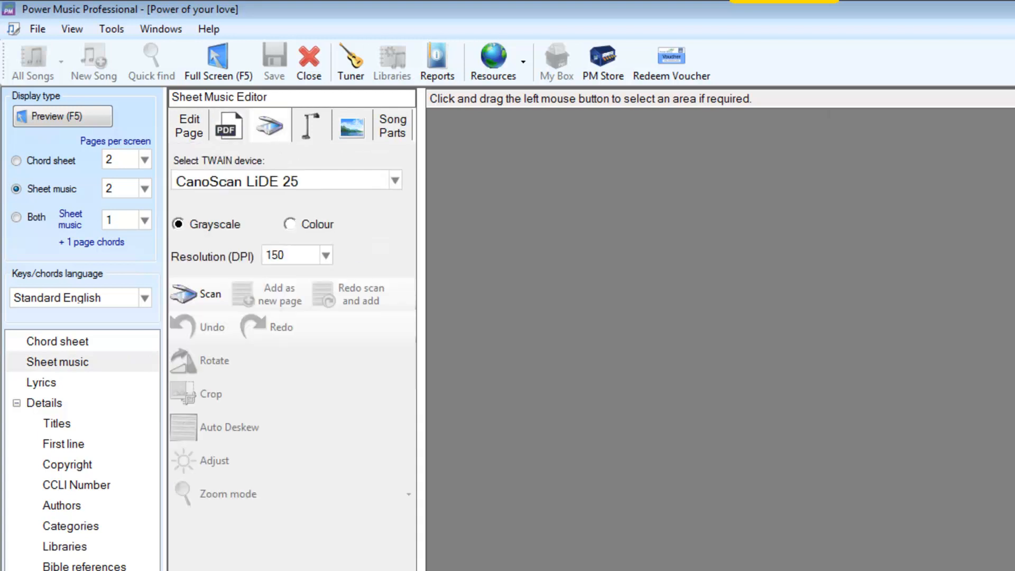
{"action": "mouse_move", "coordinate": [313, 157]}
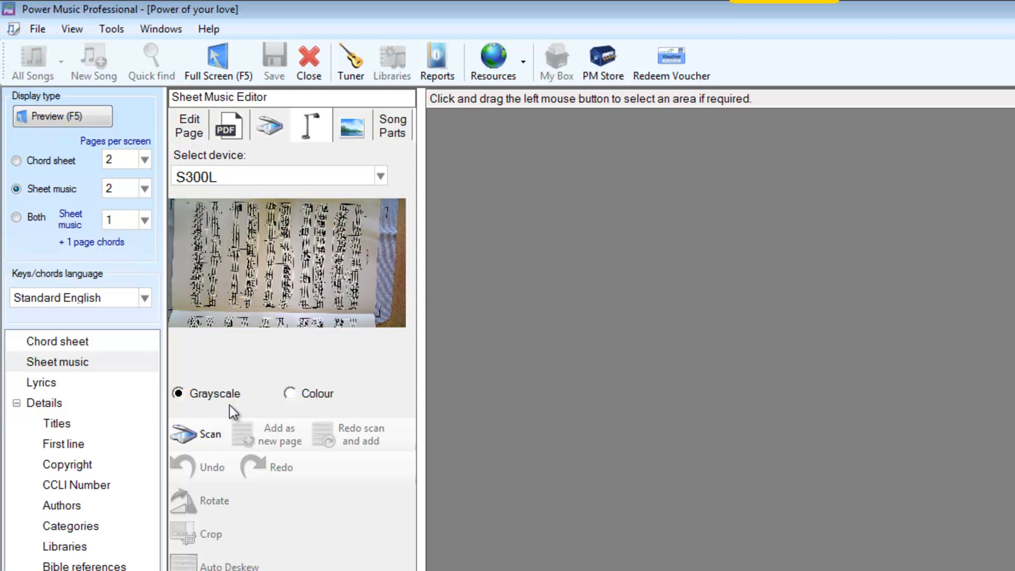
{"action": "mouse_move", "coordinate": [356, 434]}
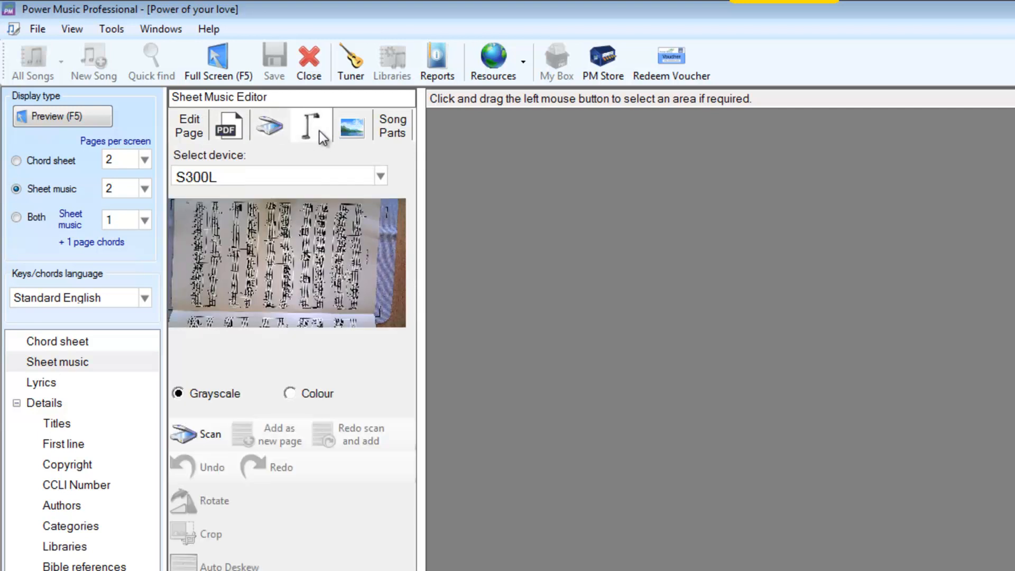
Step: Leave the new-song editor and return to The Rainbow Division March on its Oboes part
{"action": "left_click", "coordinate": [352, 124]}
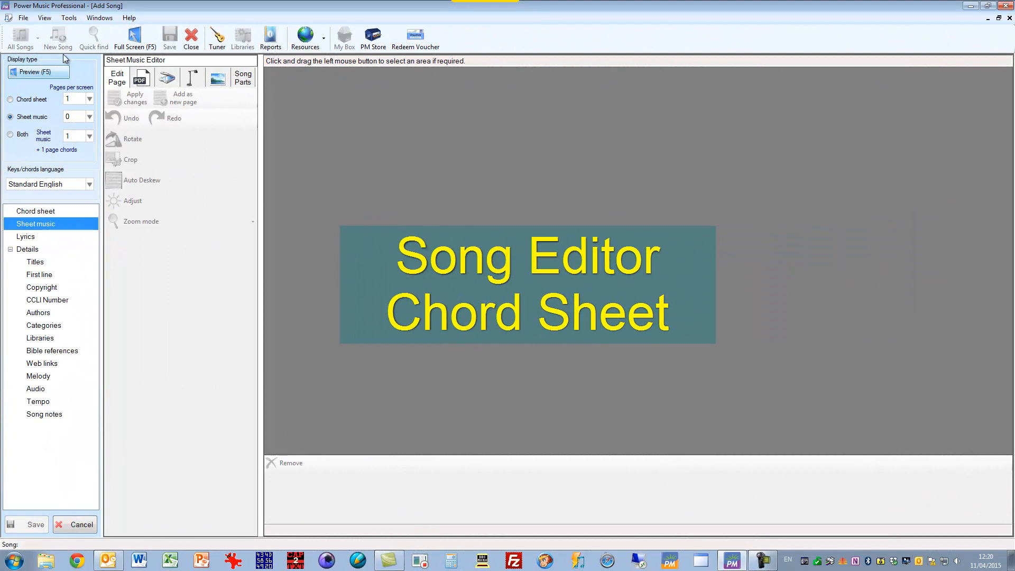
{"action": "left_click", "coordinate": [34, 210]}
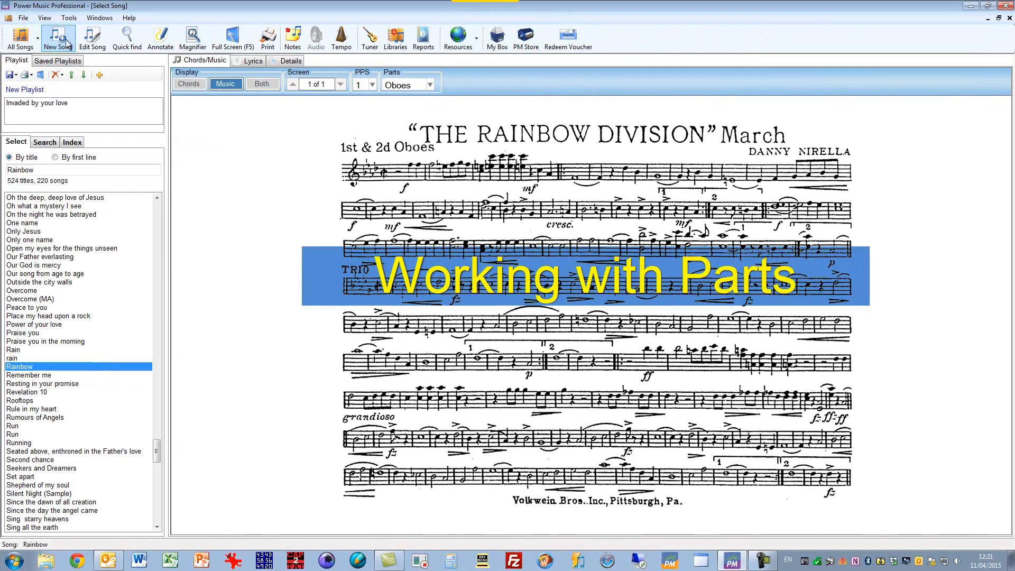
Step: Open Rainbow in the Sheet Music Editor and list its parts: Piccolo, Flute, Oboes, Bassoon
{"action": "left_click", "coordinate": [91, 37]}
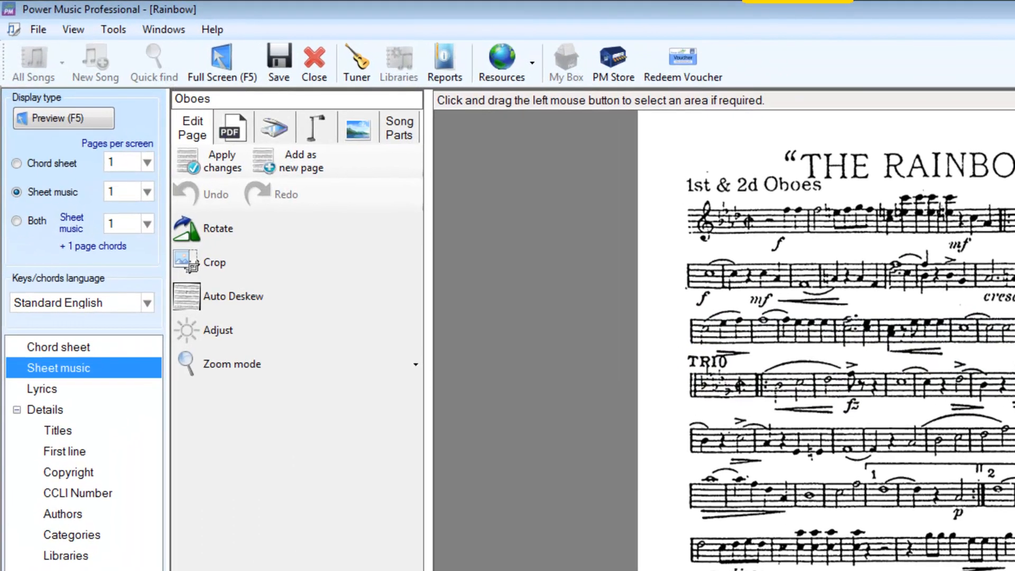
{"action": "left_click", "coordinate": [398, 126]}
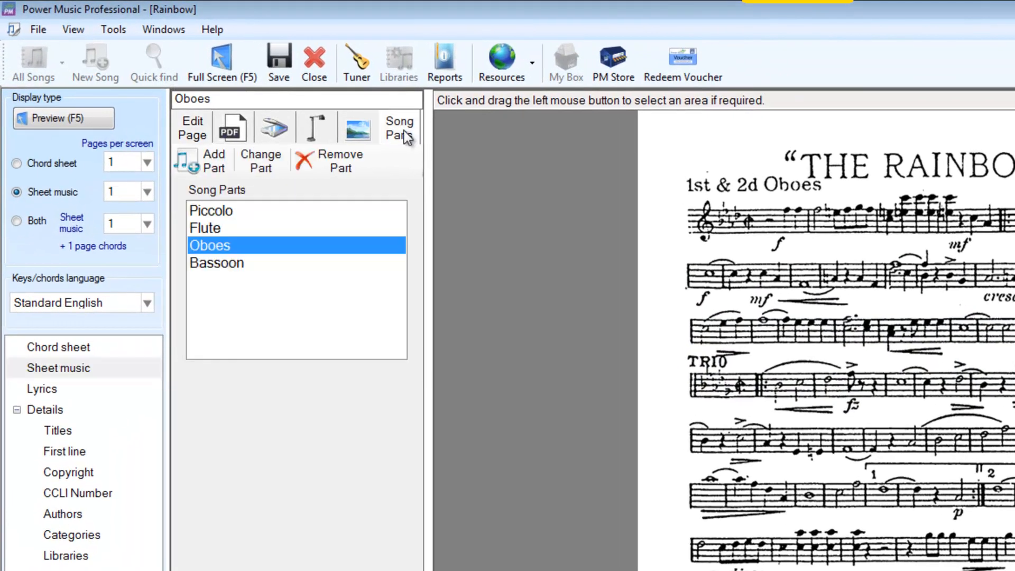